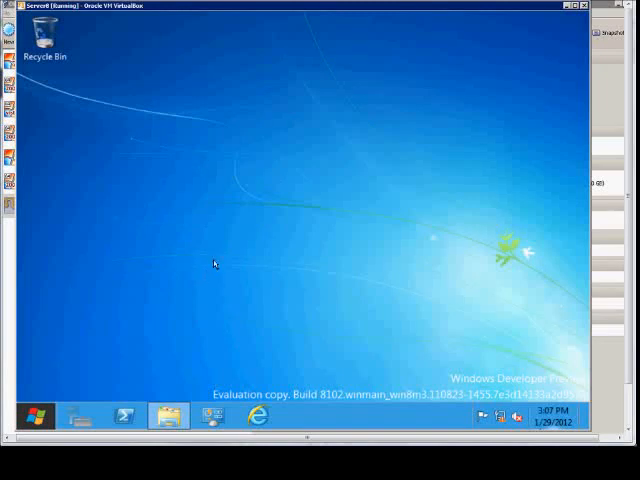
mouse_move(150, 330)
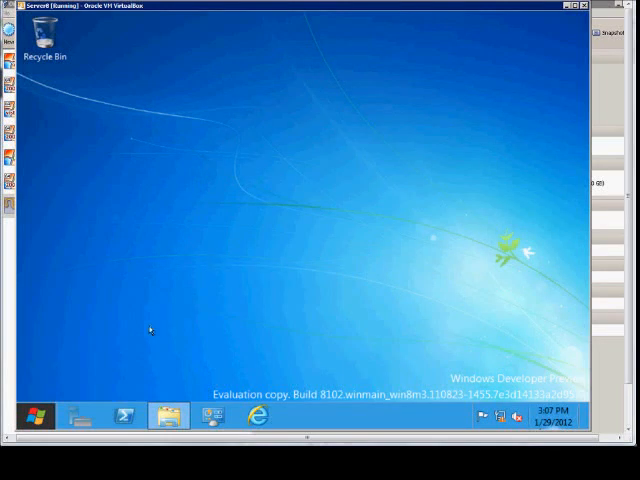
mouse_move(144, 334)
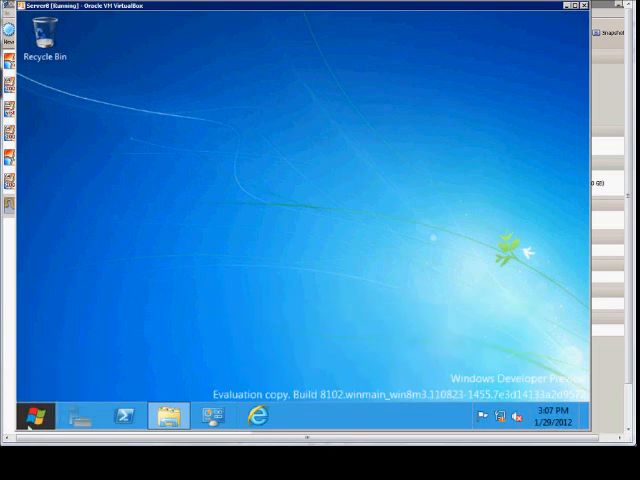
- Browse the Start screen tiles, return to the desktop, and bring up the Search charm pane
left_click(22, 416)
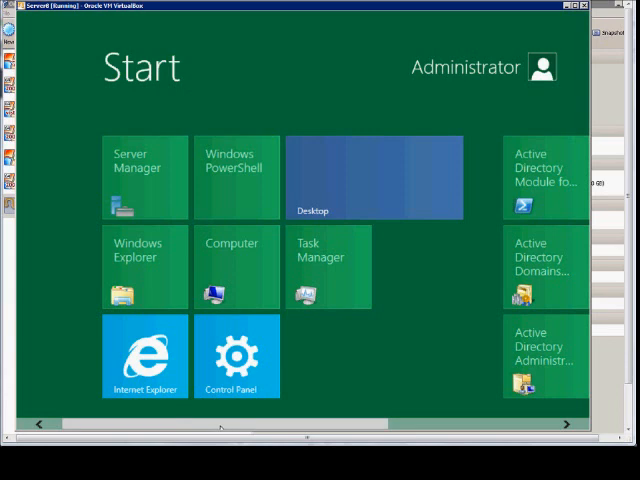
scroll("right", 3)
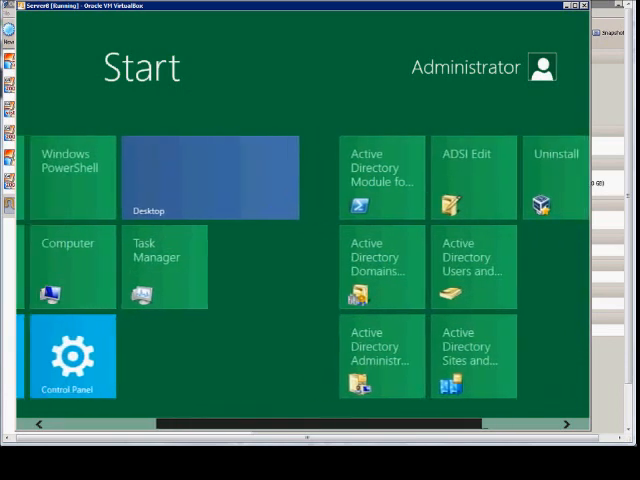
scroll("left", 3)
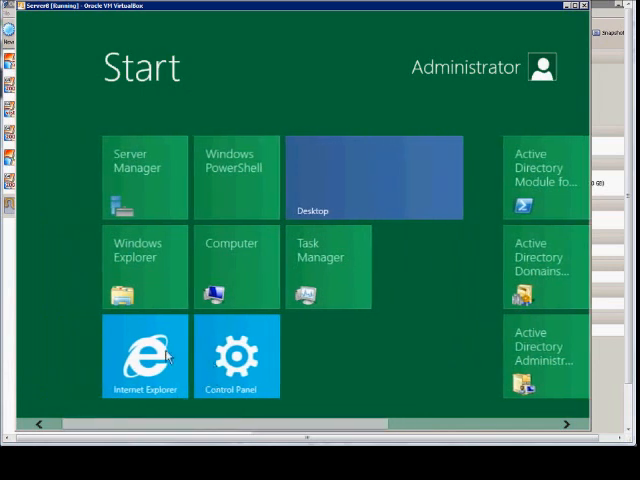
mouse_move(340, 152)
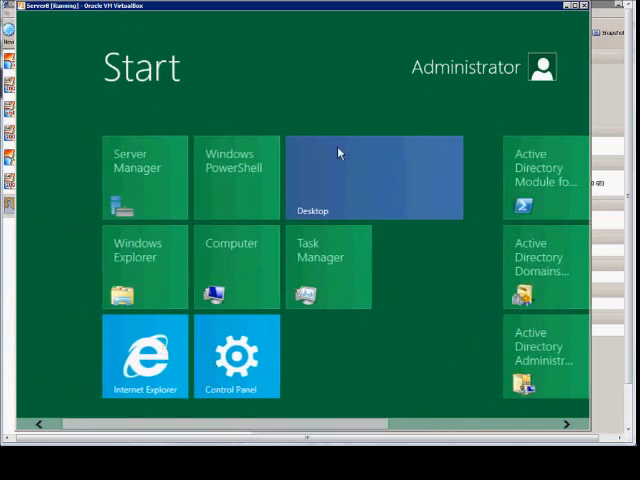
left_click(376, 176)
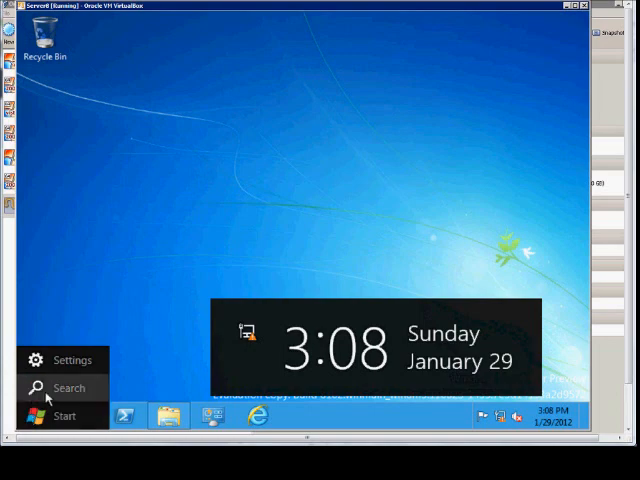
left_click(68, 388)
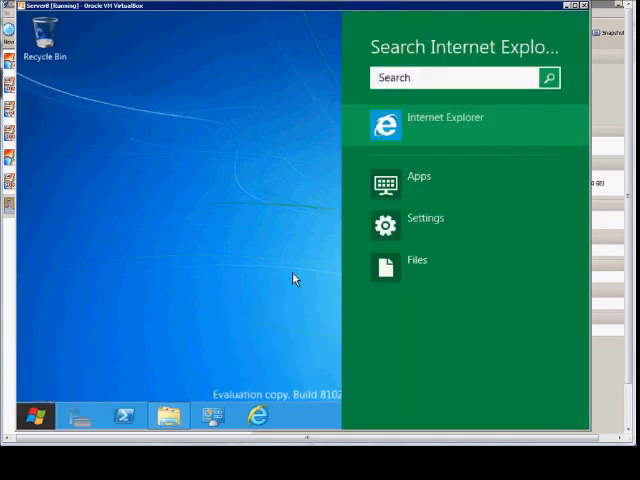
mouse_move(410, 188)
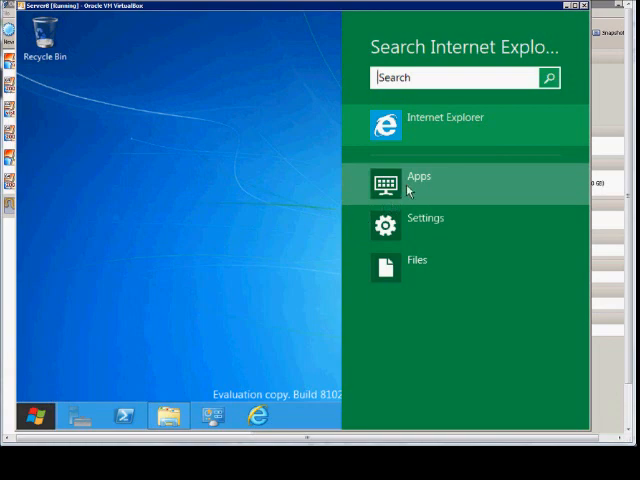
mouse_move(410, 222)
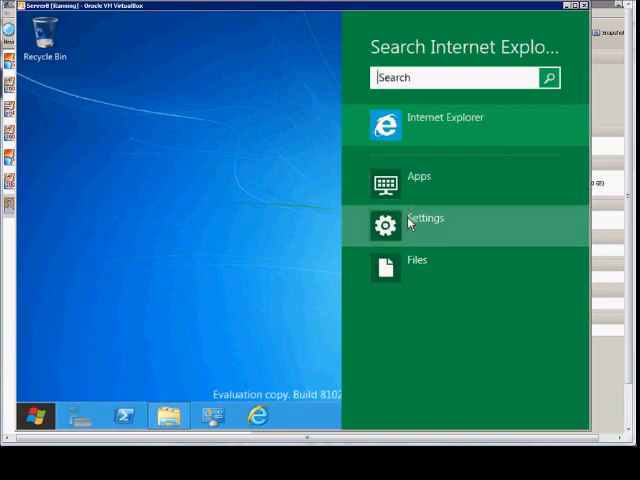
mouse_move(410, 264)
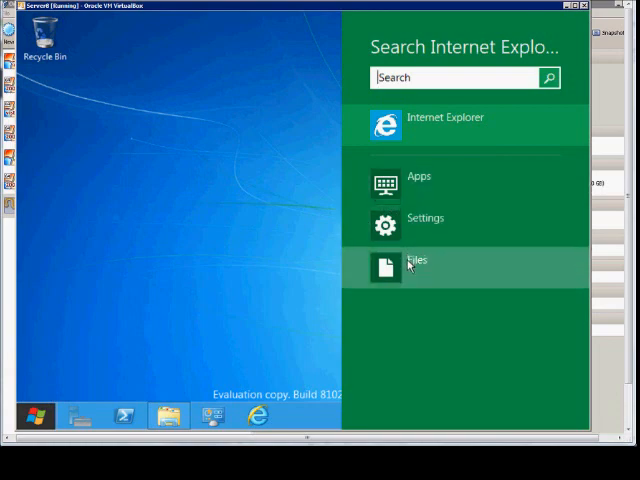
mouse_move(410, 176)
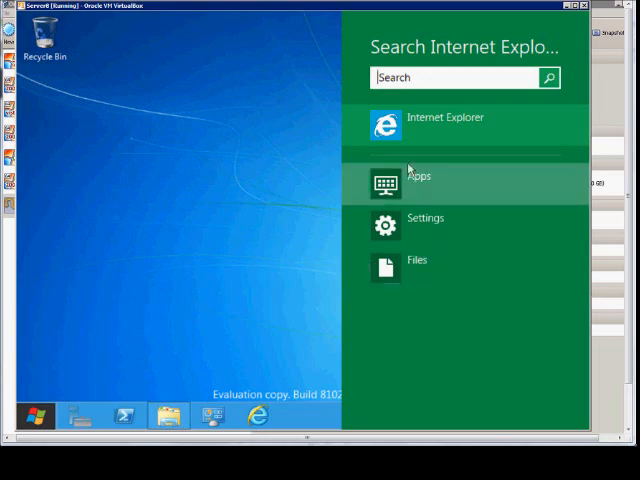
mouse_move(408, 130)
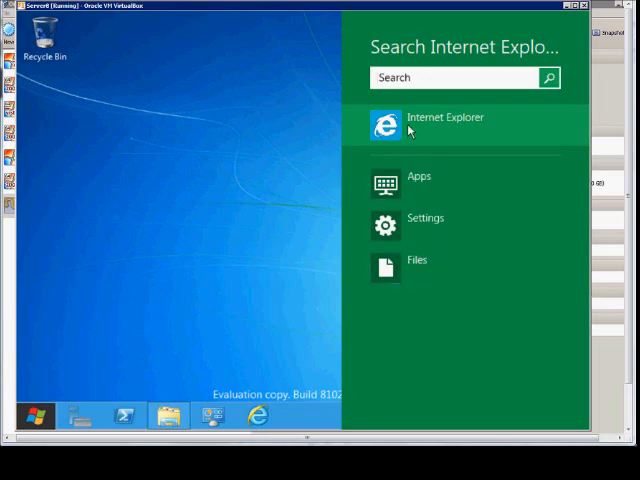
mouse_move(410, 192)
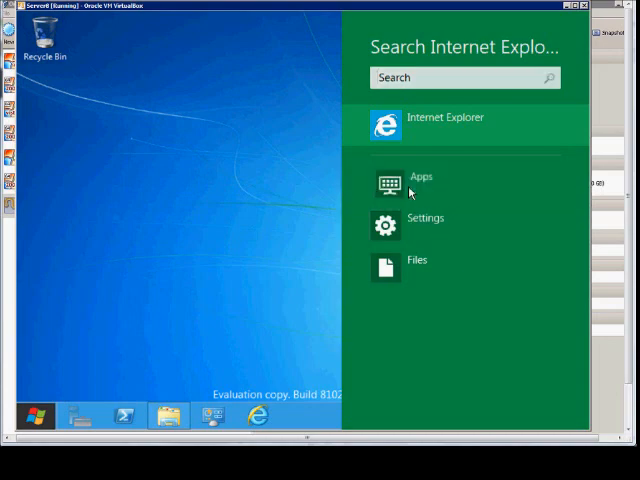
- Show the full Apps list and scroll through its alphabetical groups from A to W
left_click(422, 176)
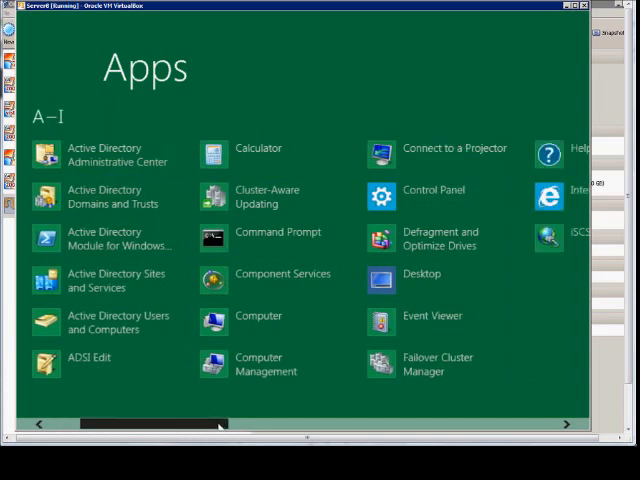
scroll("right", 3)
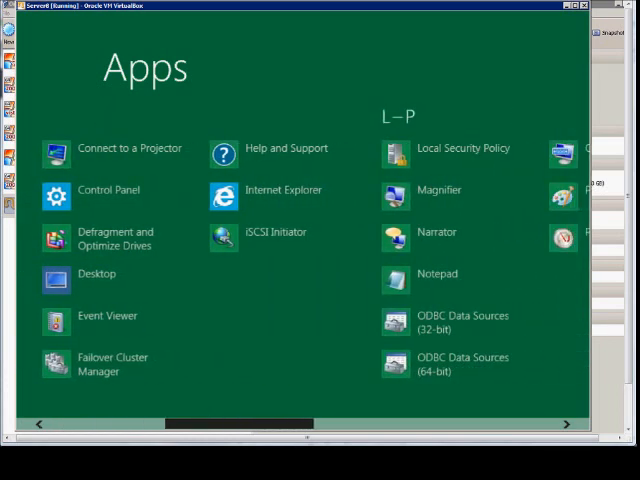
scroll("right", 3)
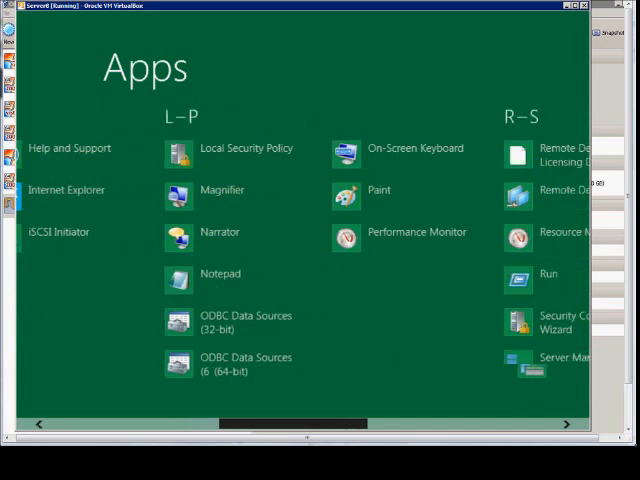
scroll("right", 3)
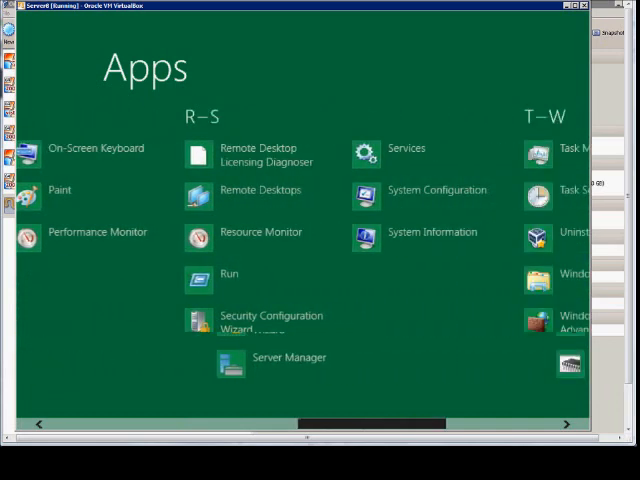
scroll("left", 3)
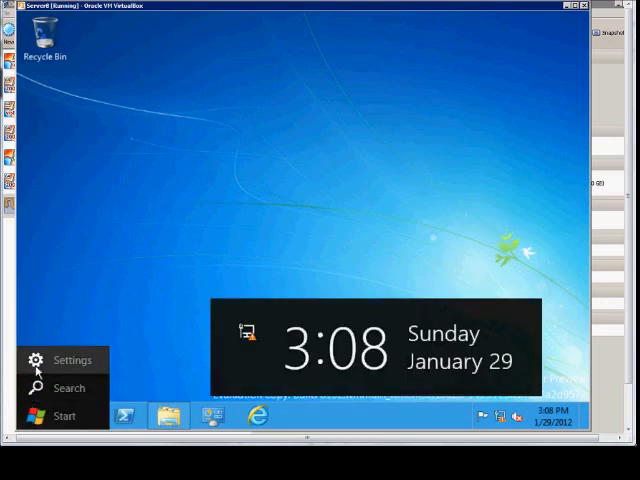
- Show the Settings pane with network, volume and power options, then dismiss it to the desktop
left_click(72, 360)
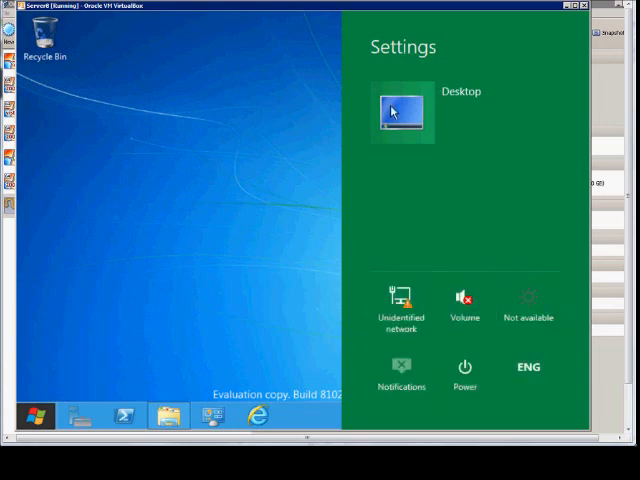
left_click(220, 170)
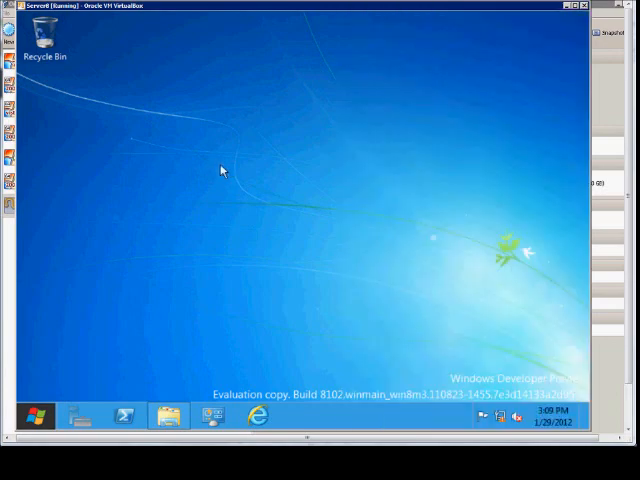